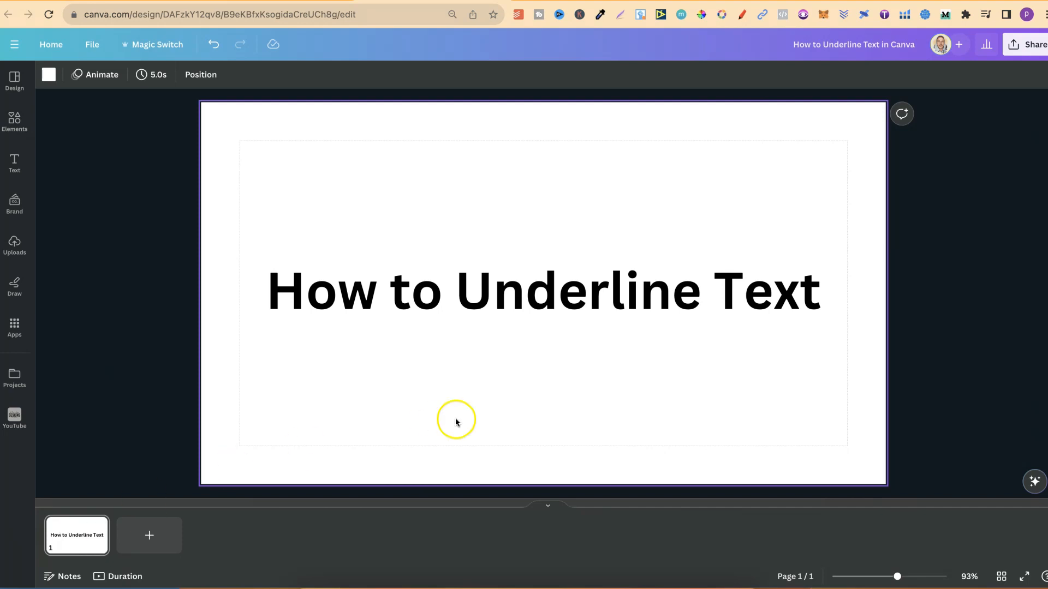
mouse_move(473, 423)
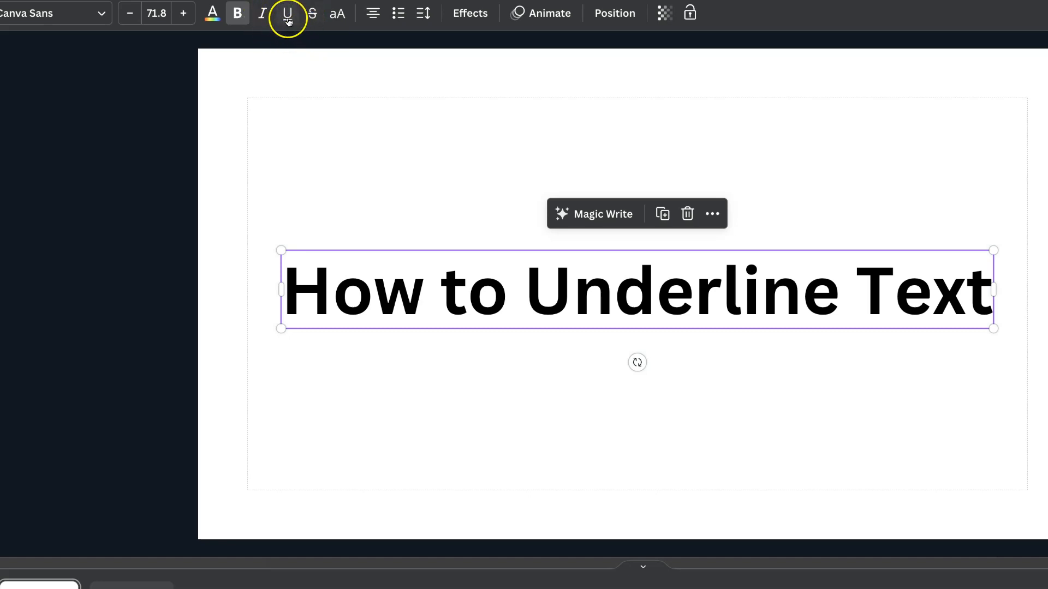
click(287, 14)
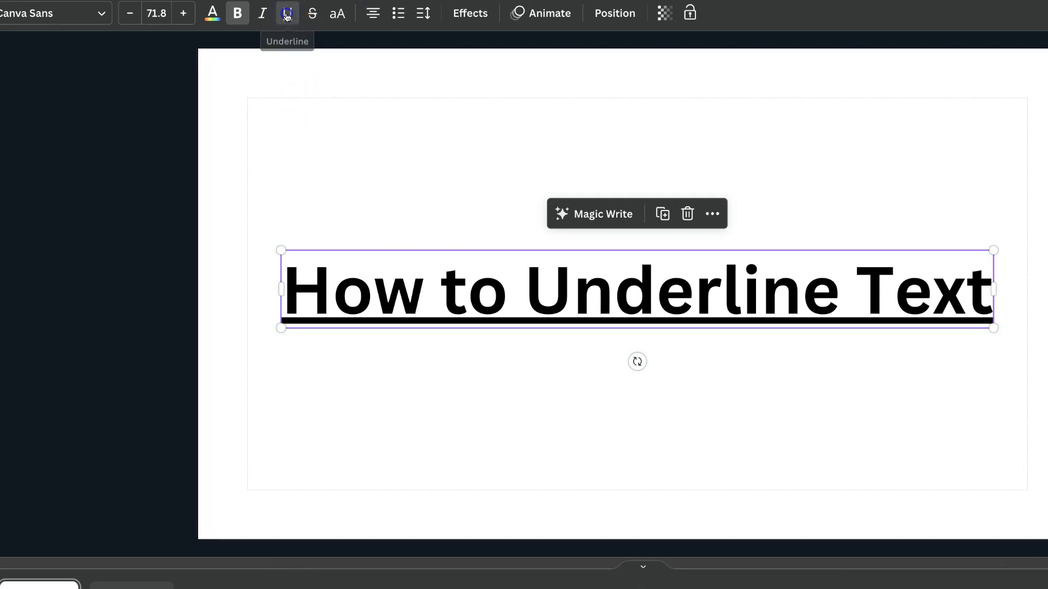
click(286, 13)
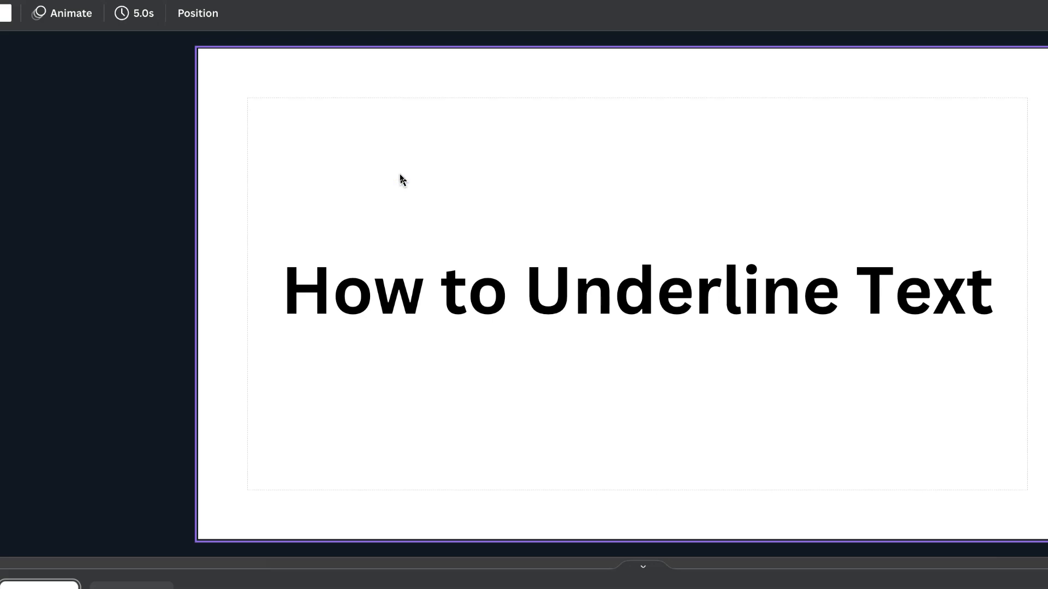
Select the word 'Underline' in the 'How to Underline Text' heading and apply underline
click(665, 292)
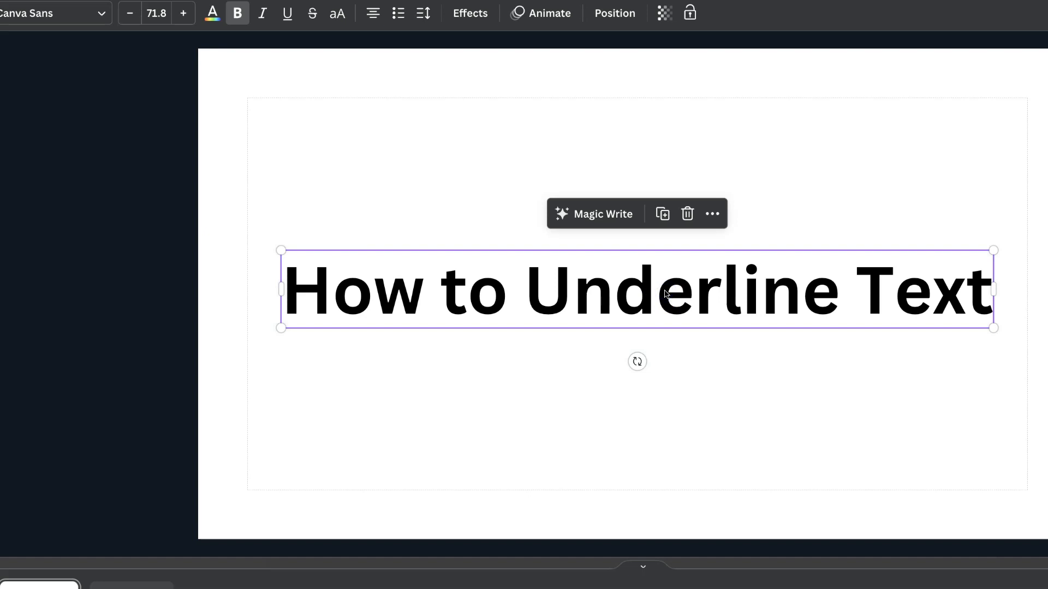
double_click(681, 290)
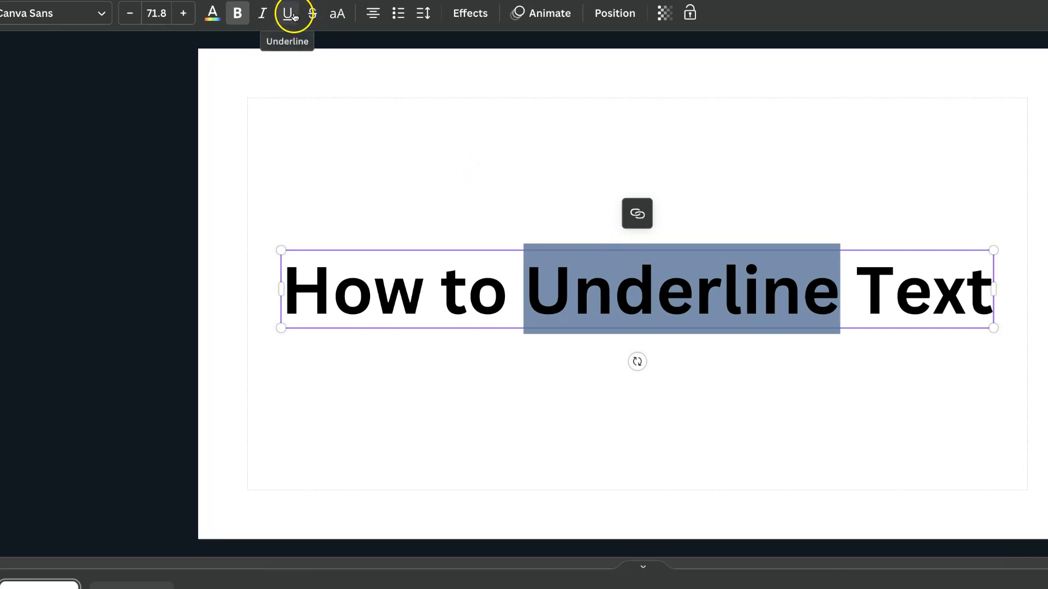
click(289, 13)
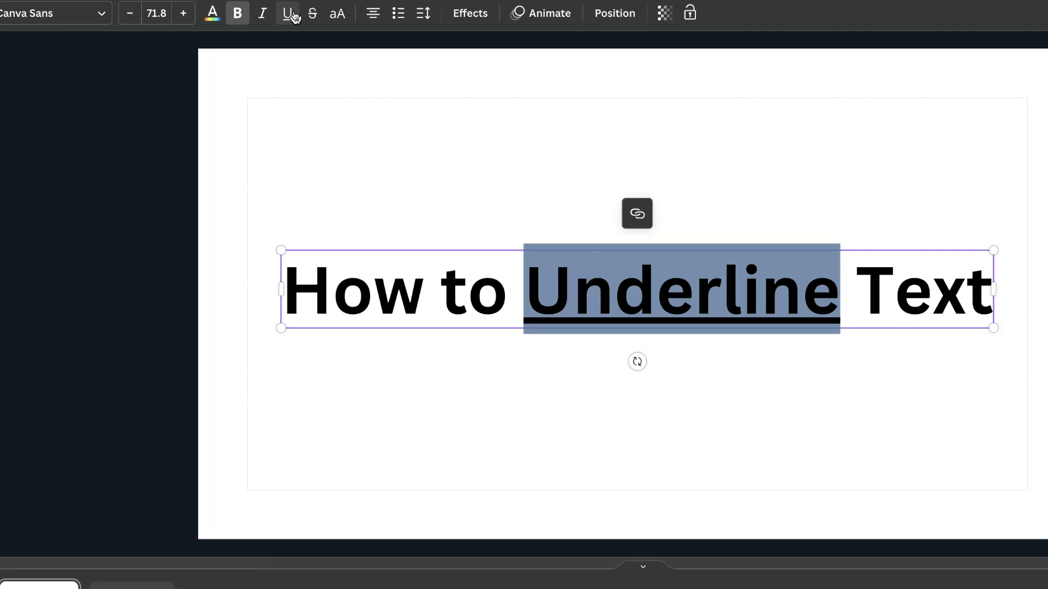
click(286, 13)
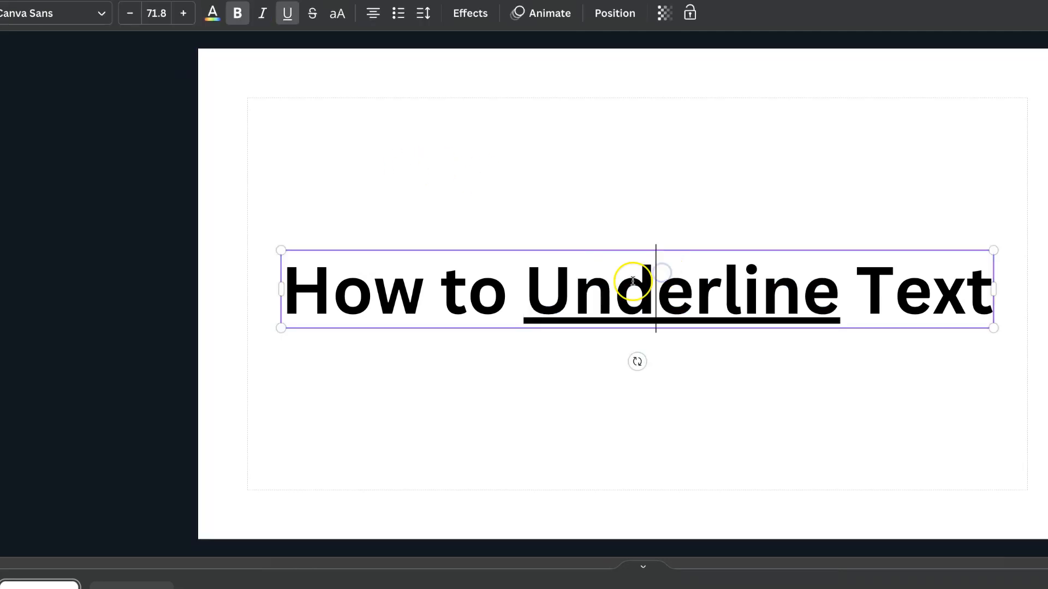